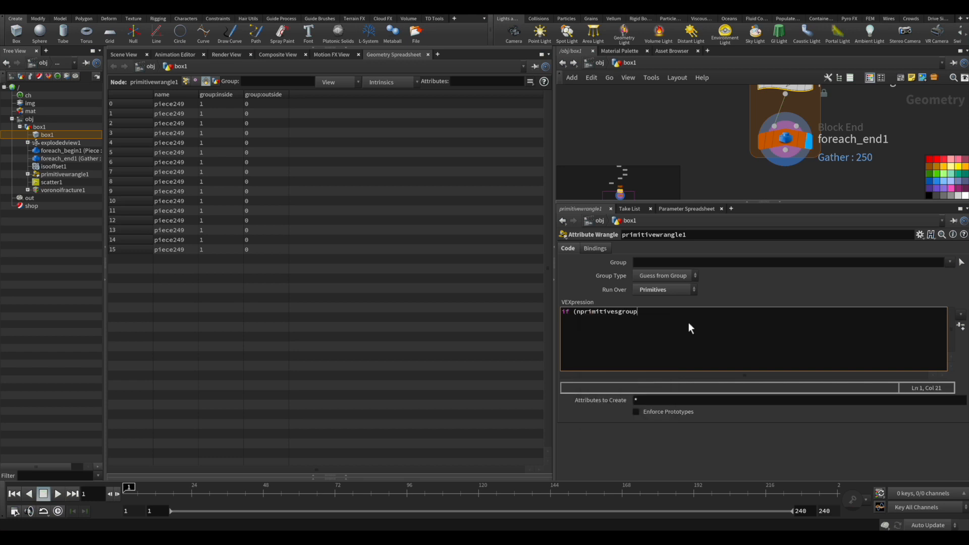
pyautogui.write('geoself(),')
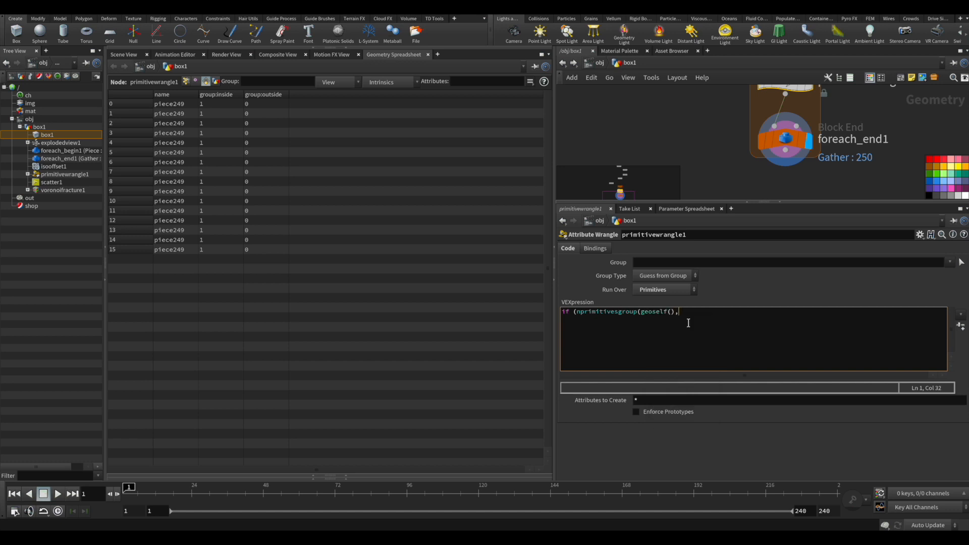
pyautogui.write('"outside")>0)')
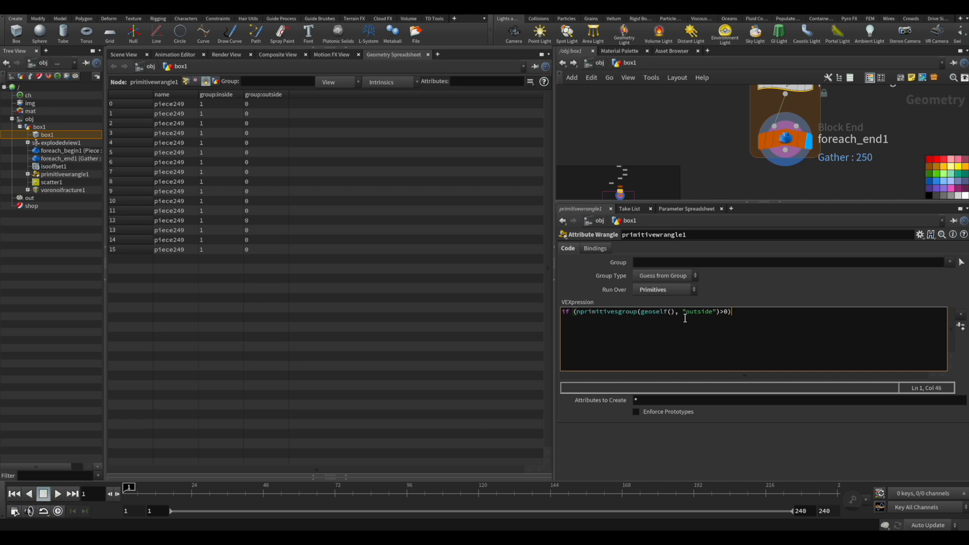